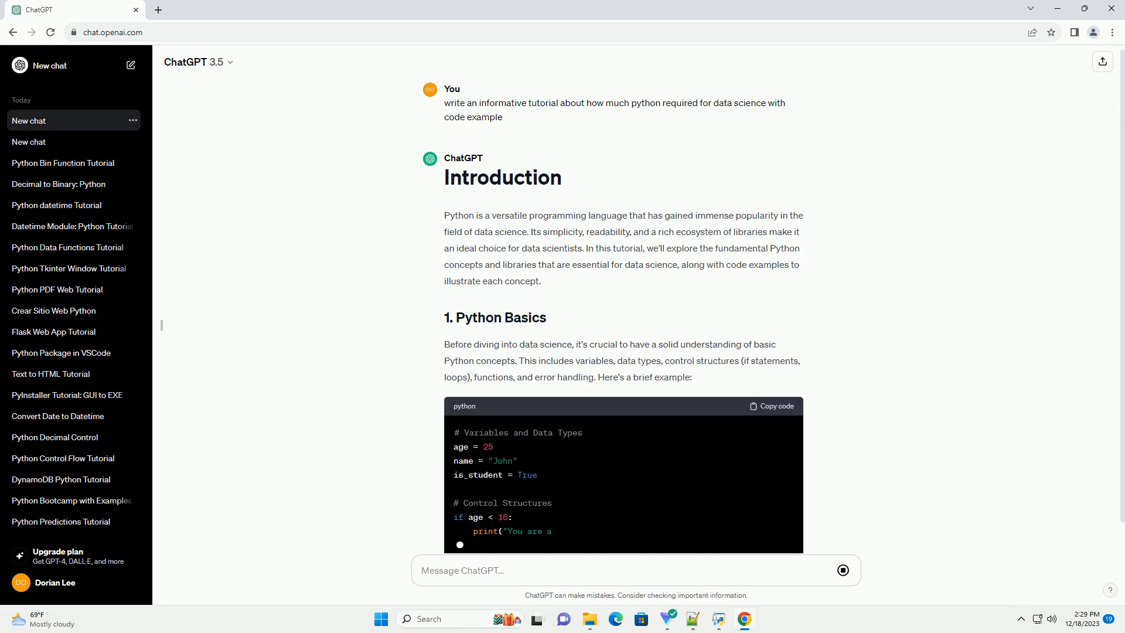
scroll("down", 3)
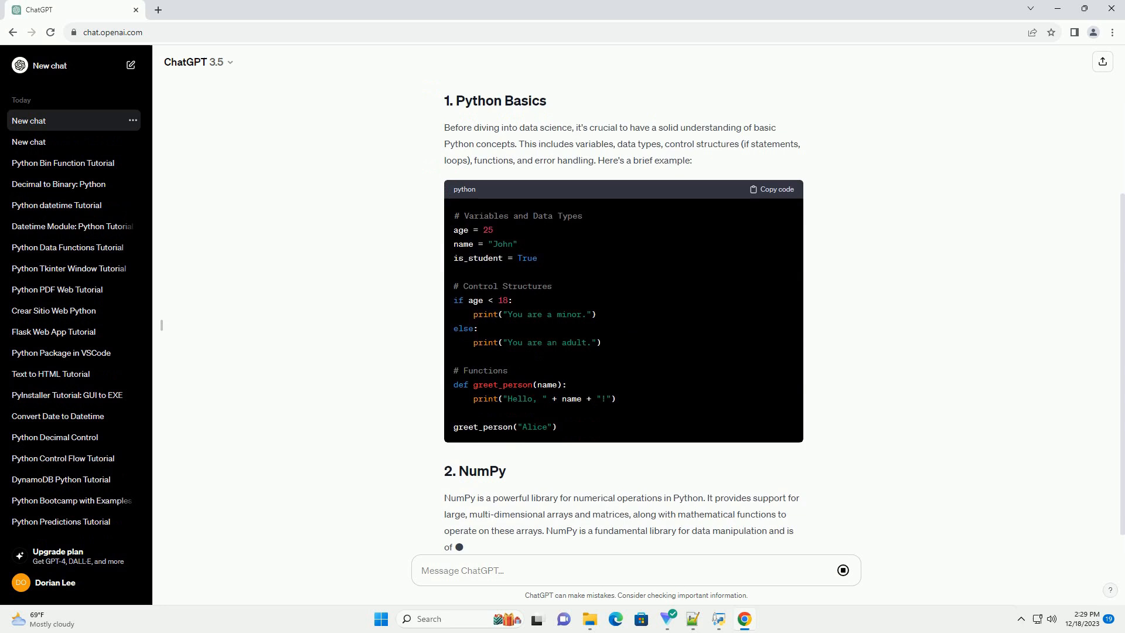
scroll("down", 3)
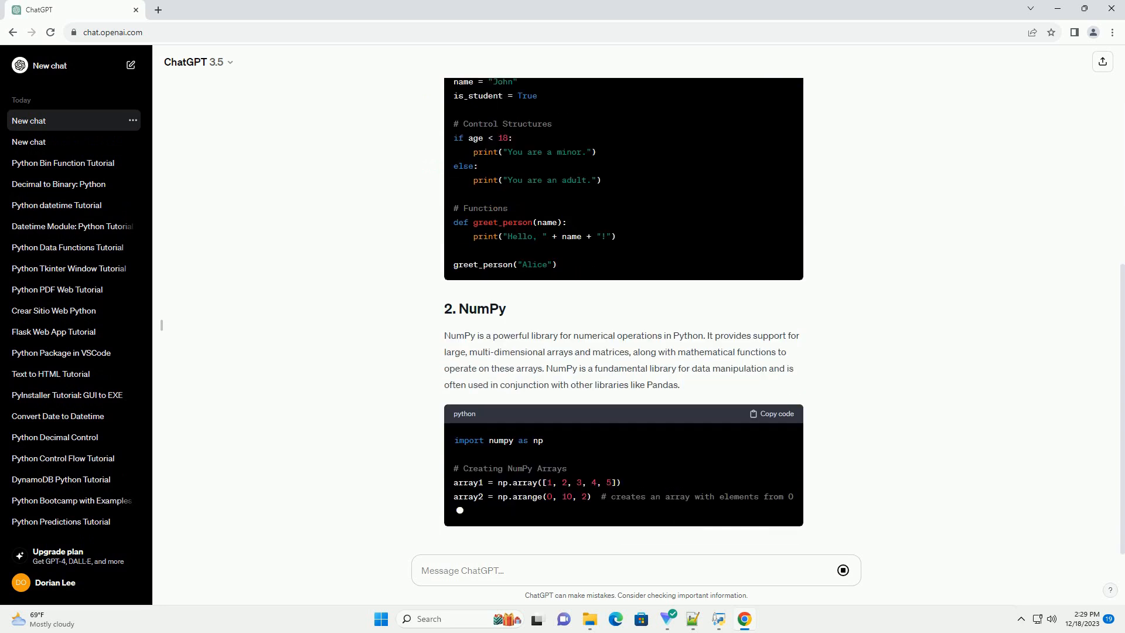
scroll("down", 3)
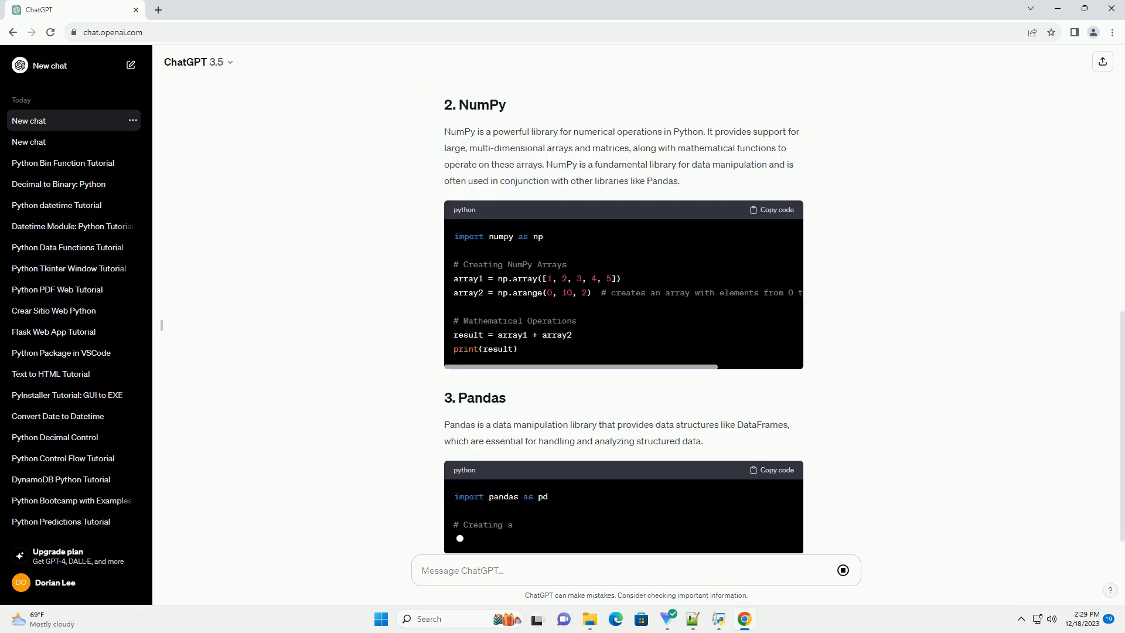
scroll("down", 3)
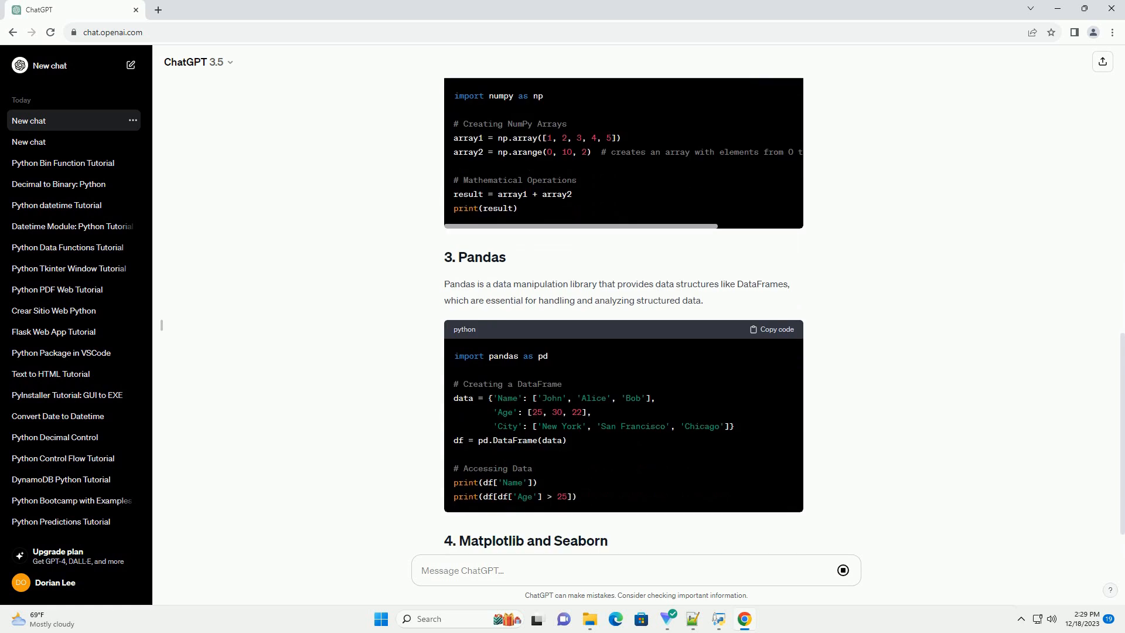
scroll("down", 3)
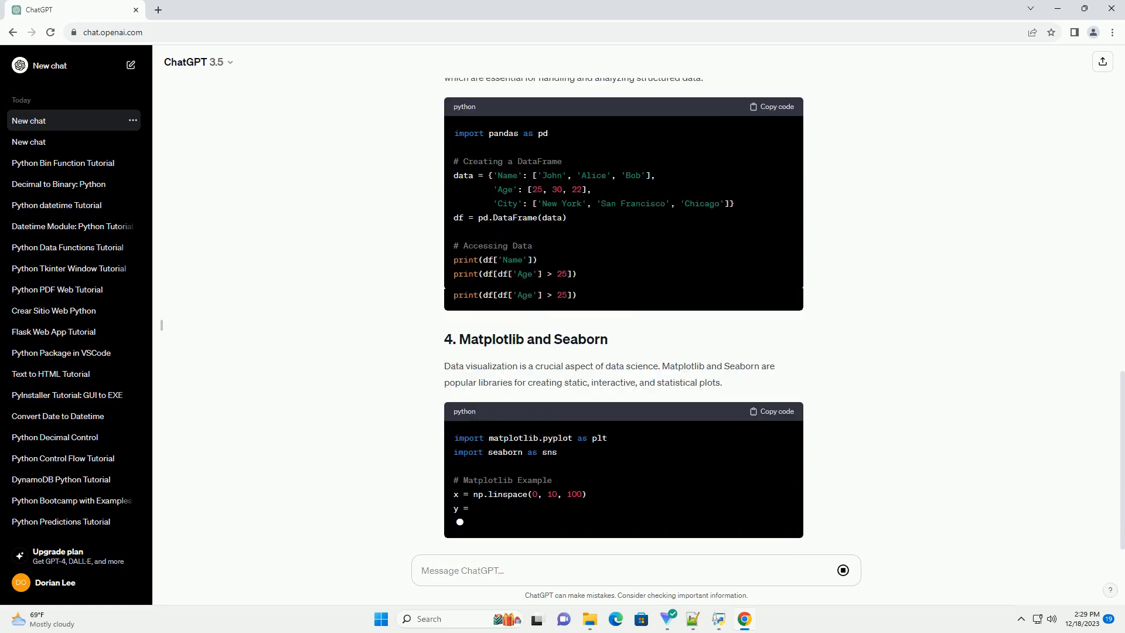
scroll("down", 3)
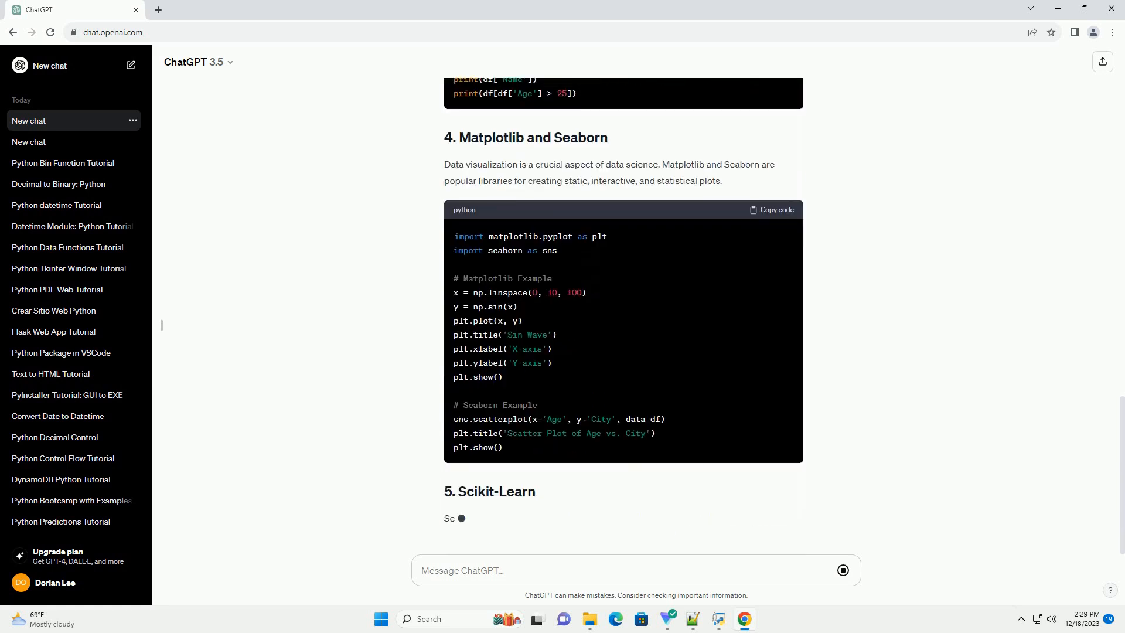
scroll("down", 3)
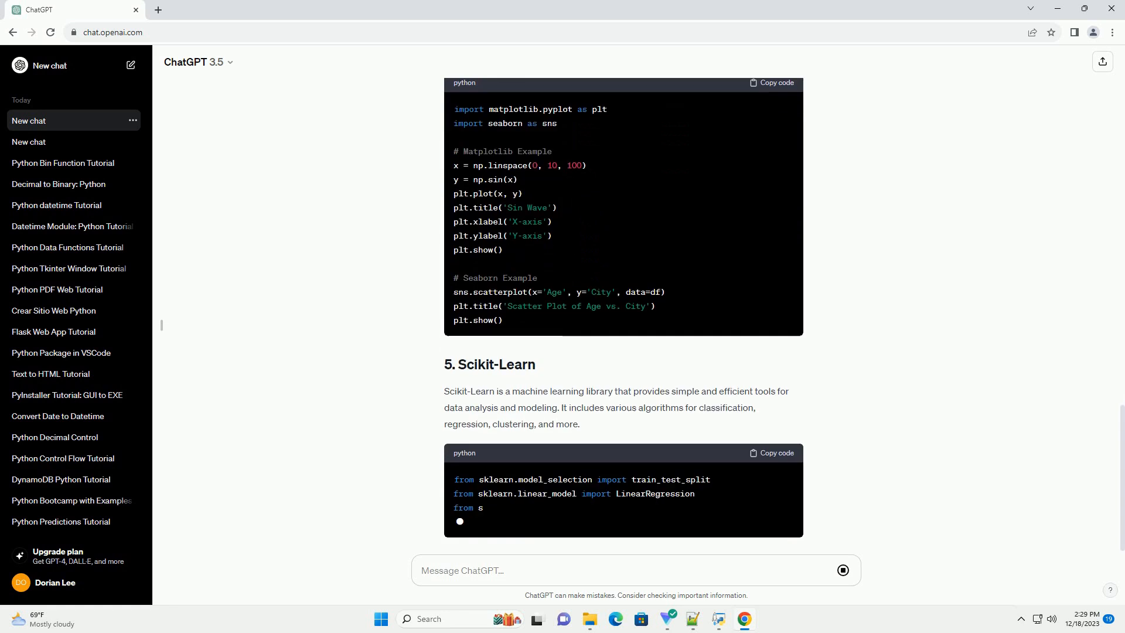